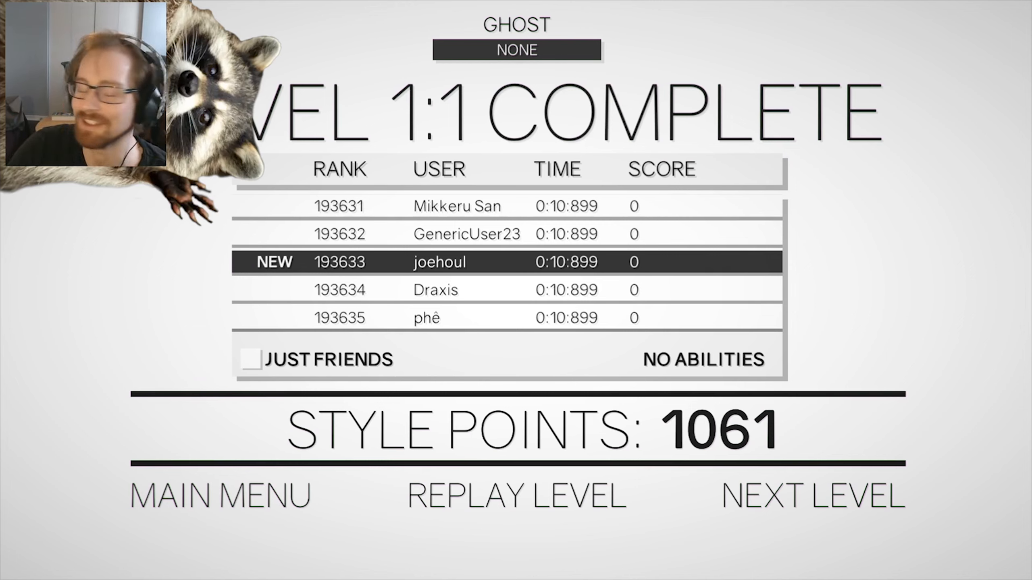
pyautogui.click(811, 496)
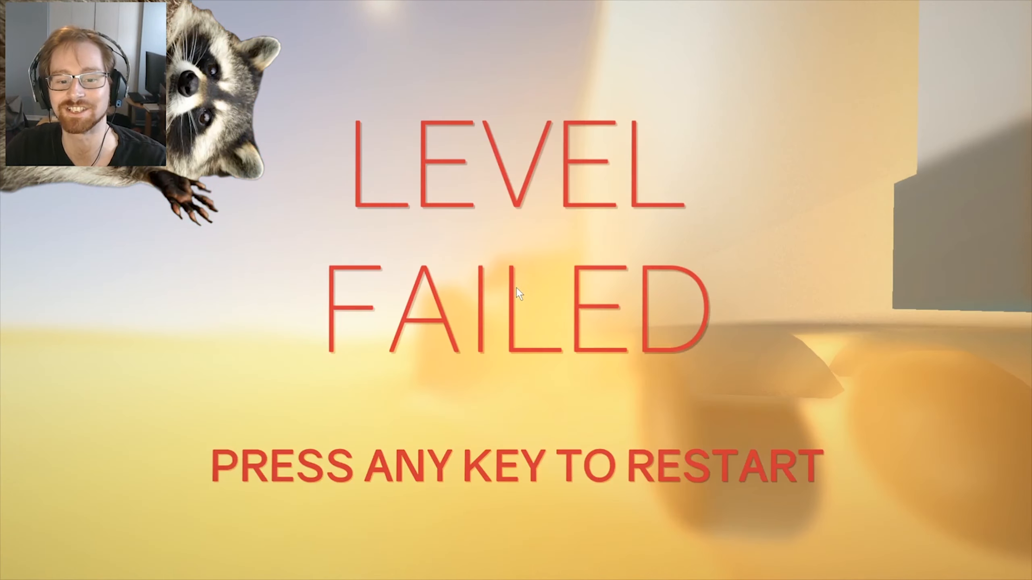
pyautogui.press('space')
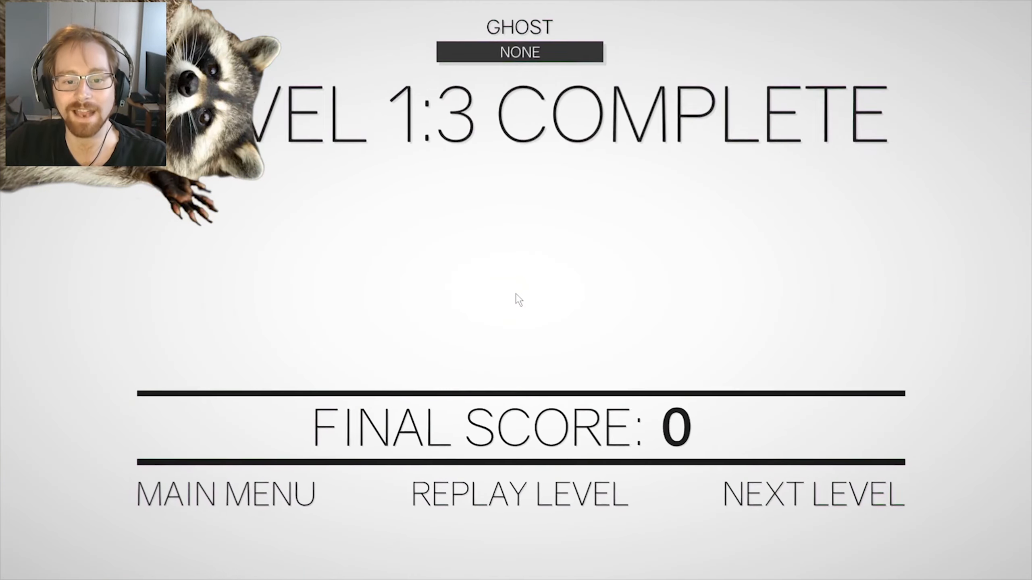
pyautogui.click(812, 494)
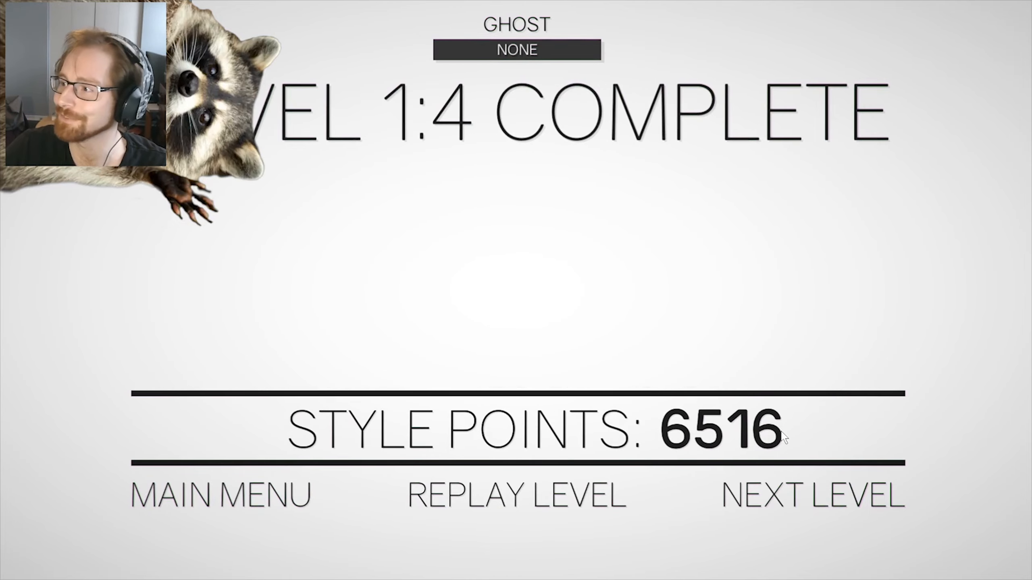
pyautogui.click(813, 495)
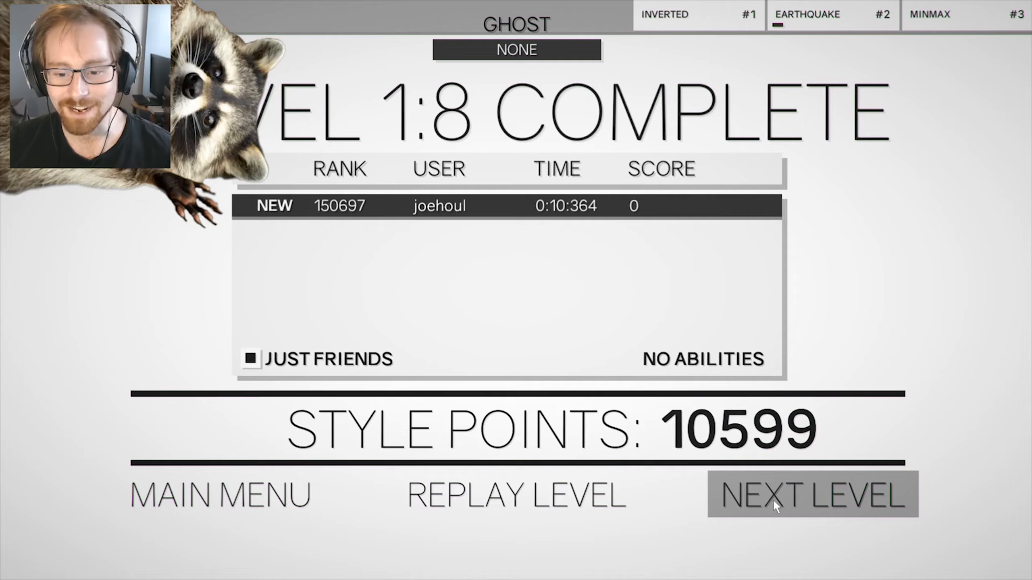
pyautogui.click(811, 495)
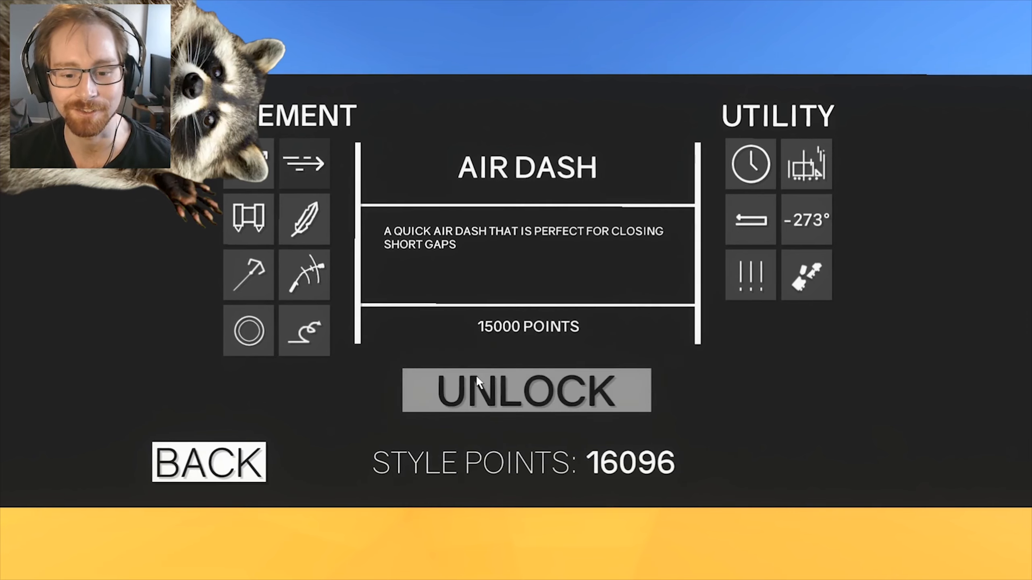
pyautogui.click(208, 461)
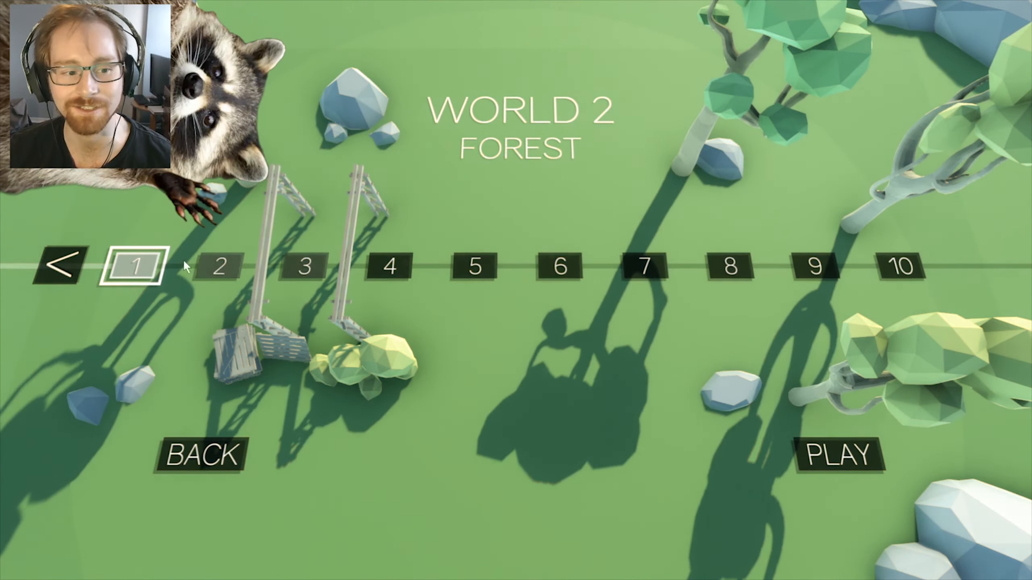
pyautogui.click(839, 456)
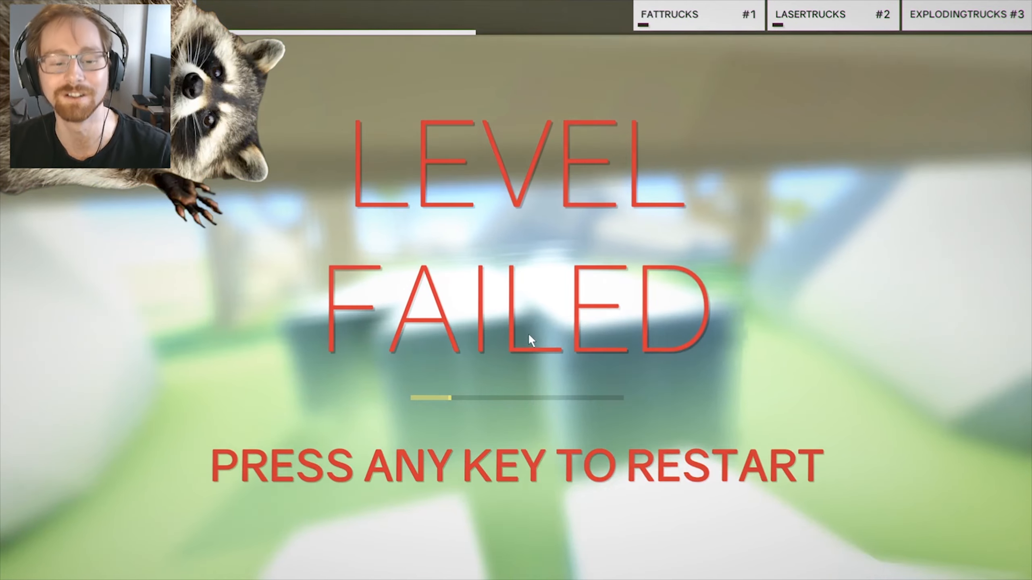
pyautogui.press('space')
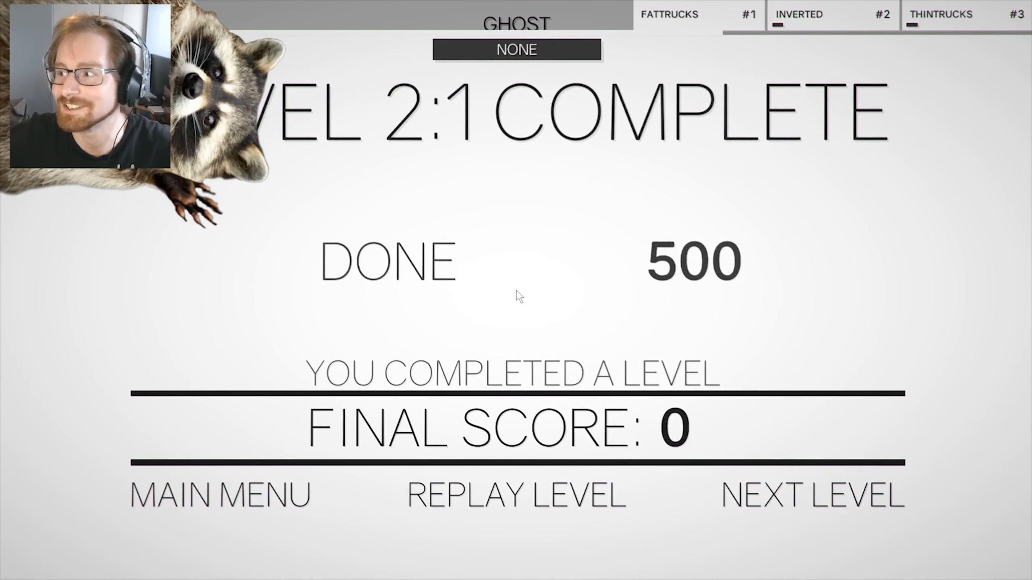
pyautogui.click(813, 494)
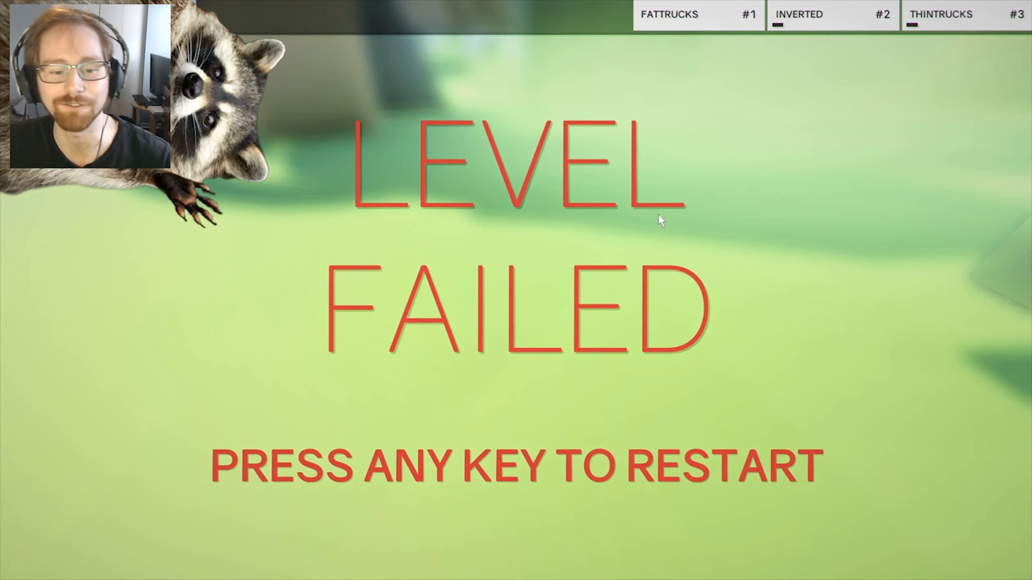
pyautogui.press('space')
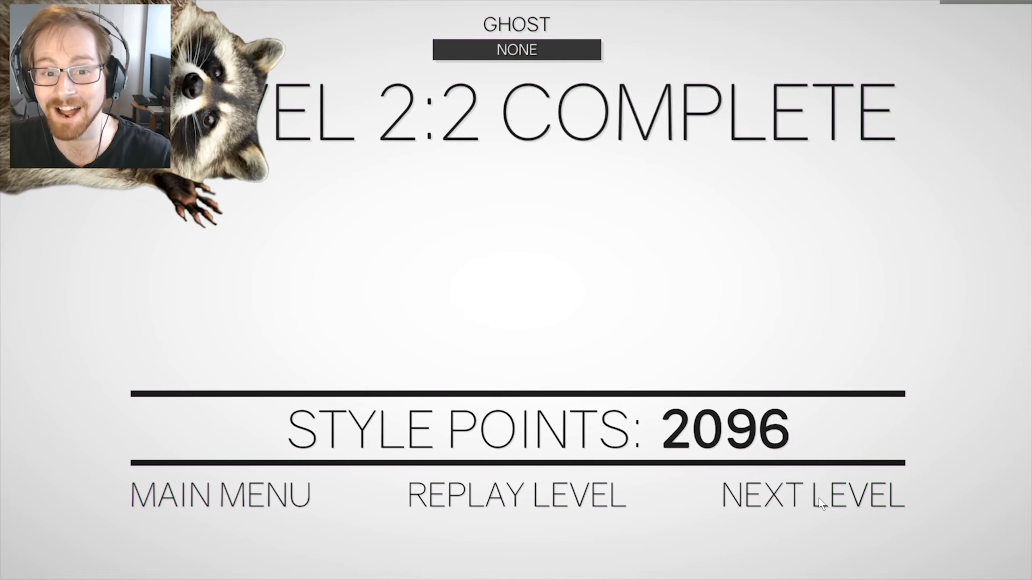
pyautogui.click(810, 494)
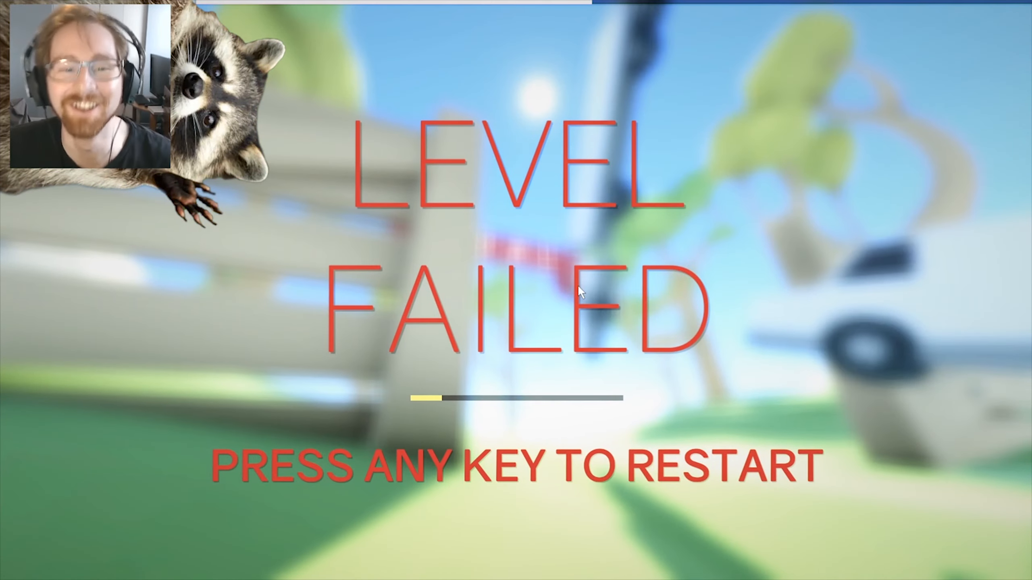
pyautogui.press('space')
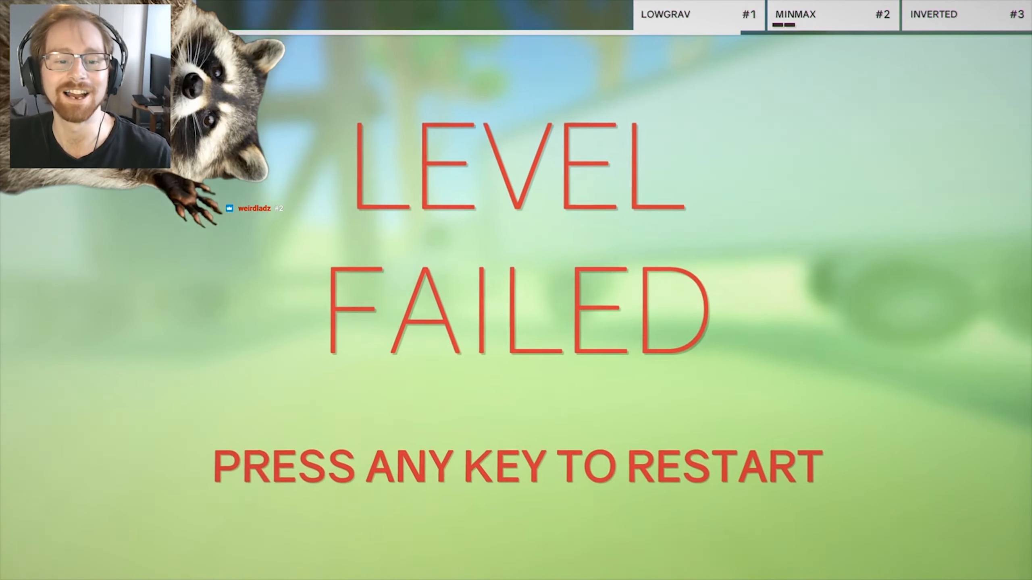
pyautogui.press('space')
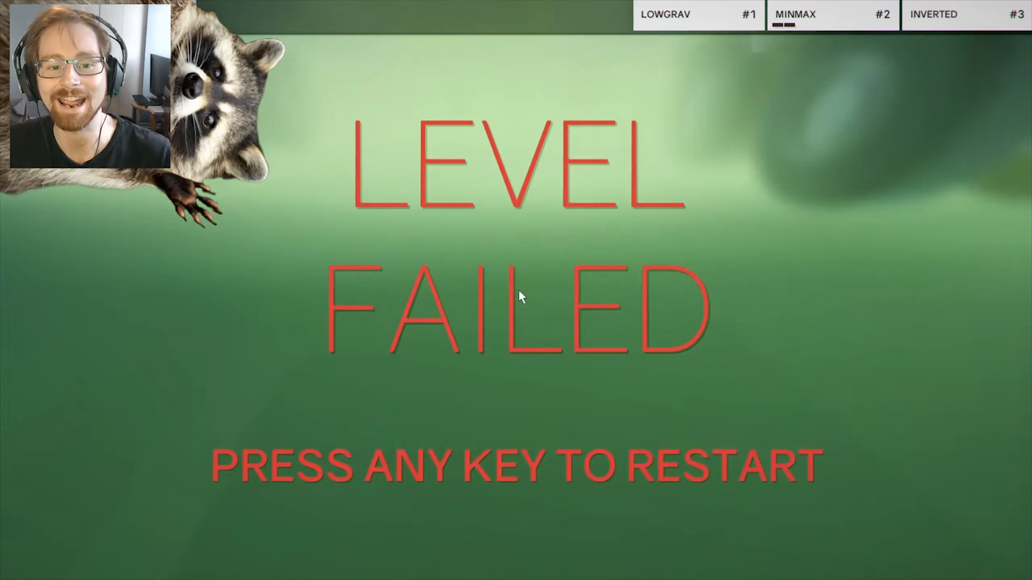
pyautogui.press('space')
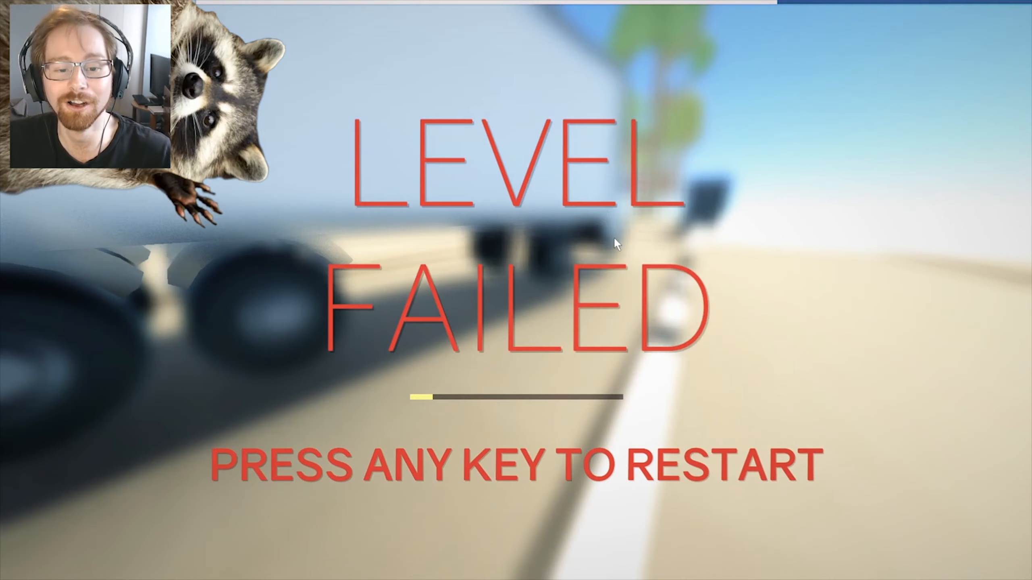
pyautogui.press('space')
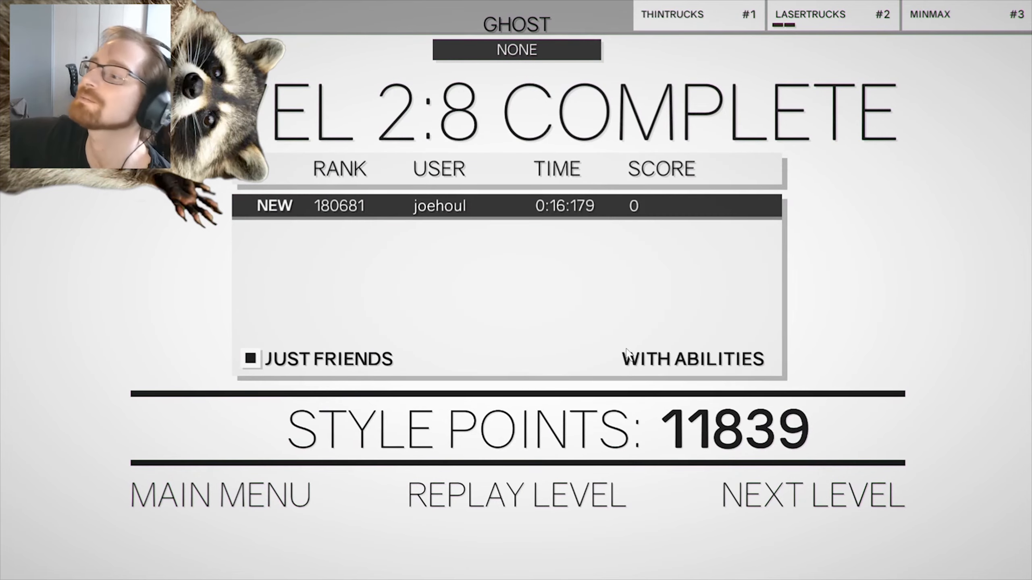
pyautogui.click(812, 495)
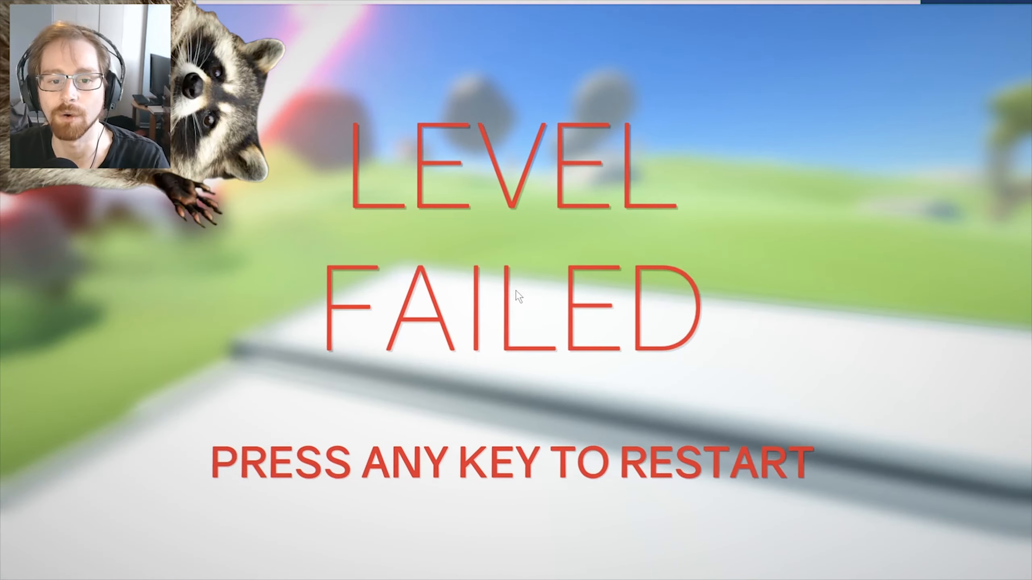
pyautogui.press('space')
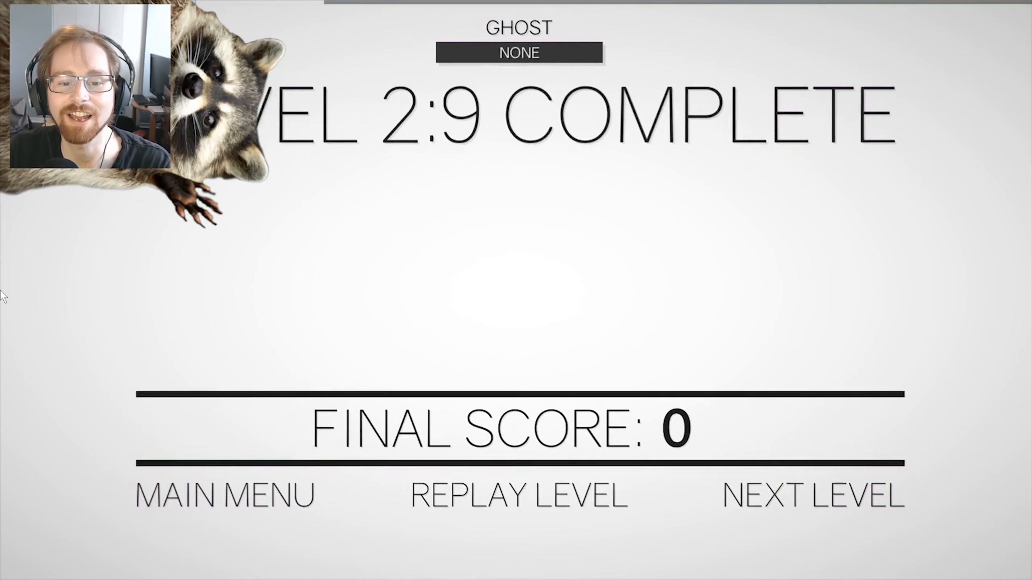
pyautogui.click(811, 495)
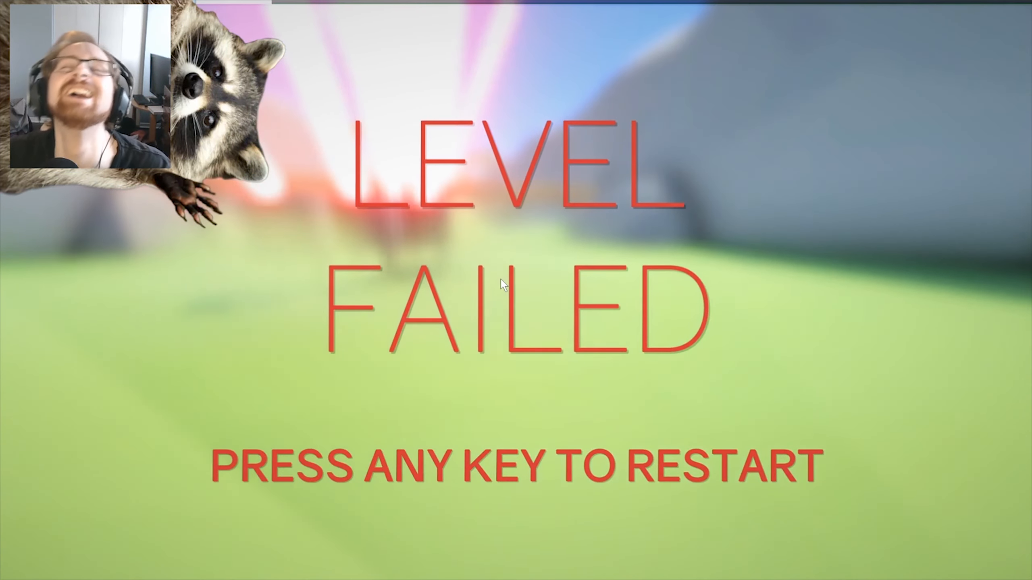
pyautogui.press('space')
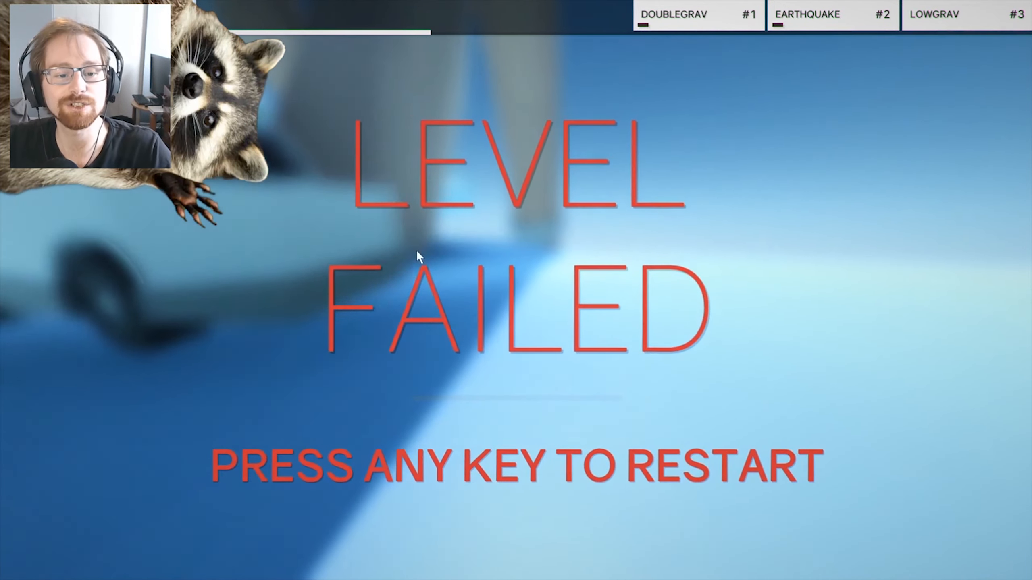
pyautogui.press('space')
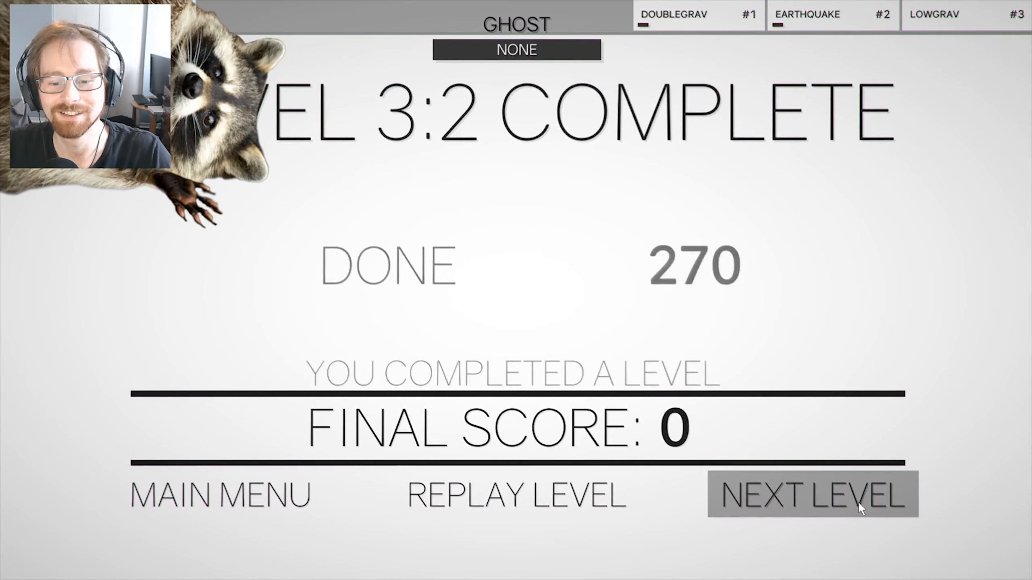
pyautogui.click(812, 495)
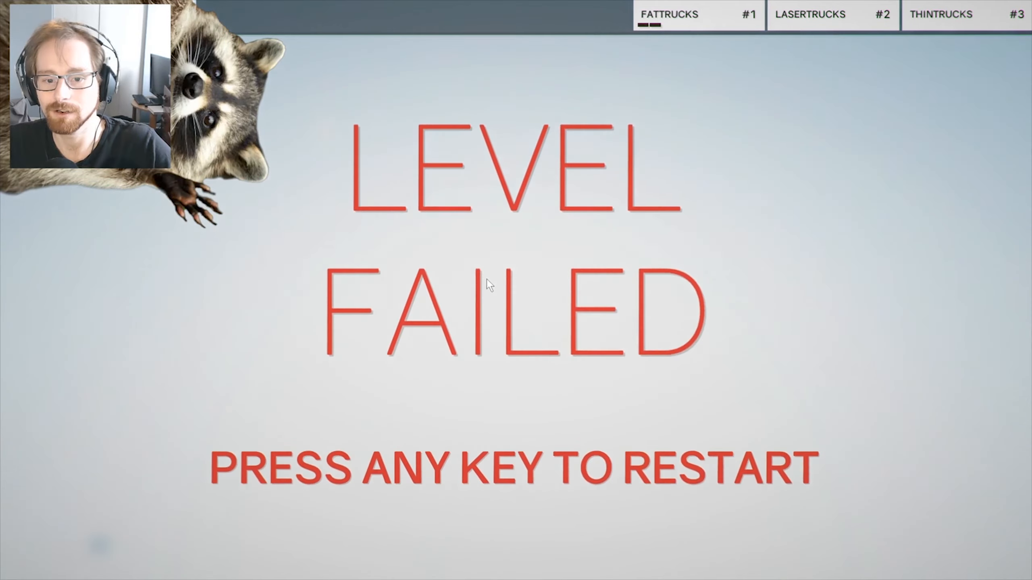
pyautogui.press('space')
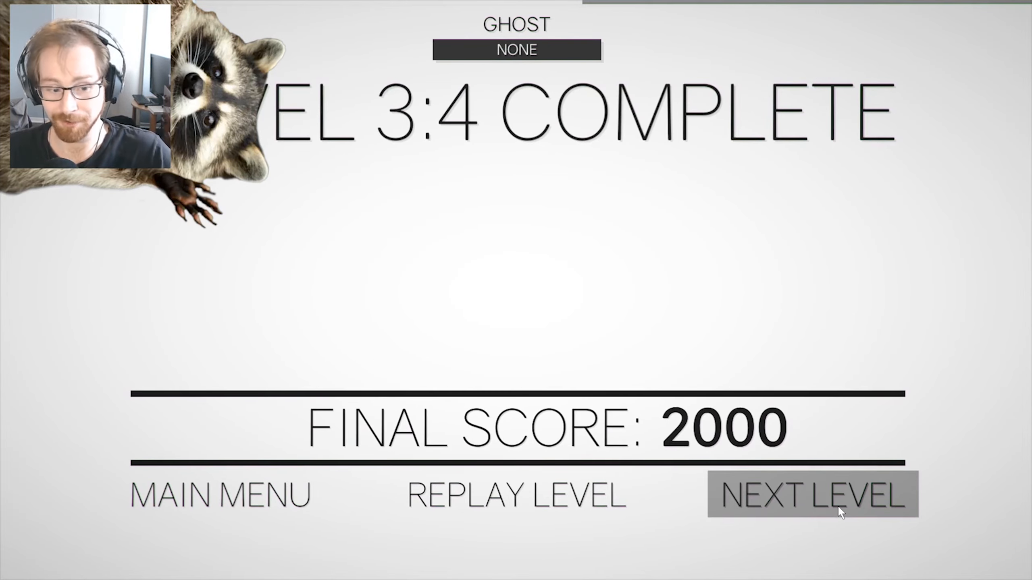
pyautogui.click(811, 494)
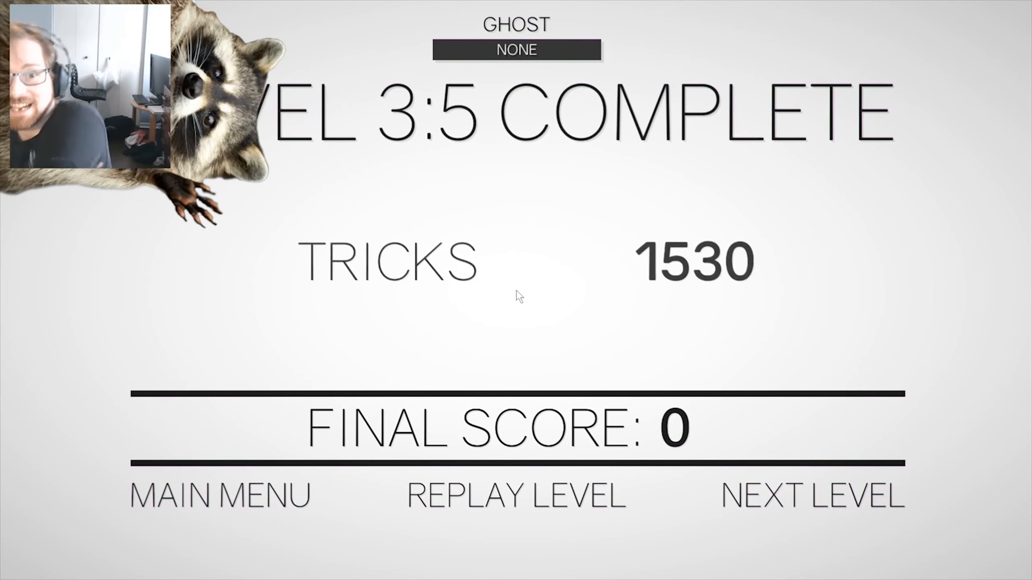
pyautogui.click(812, 495)
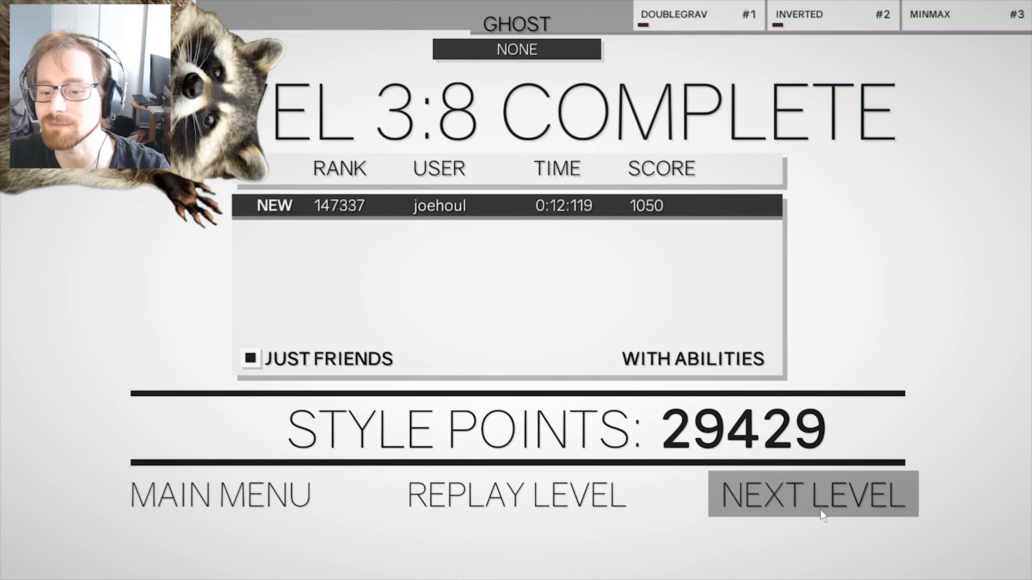
pyautogui.click(812, 495)
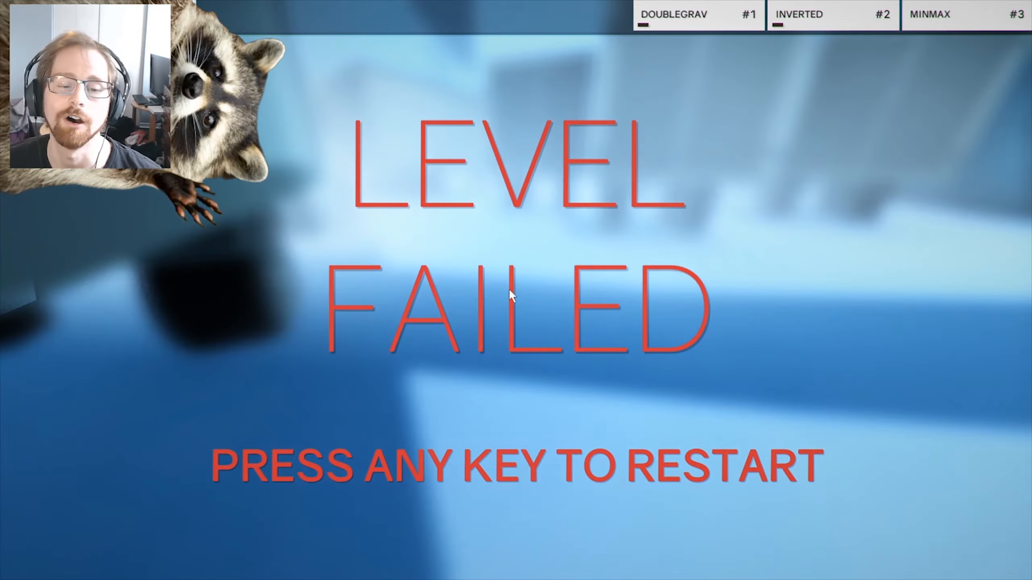
pyautogui.press('space')
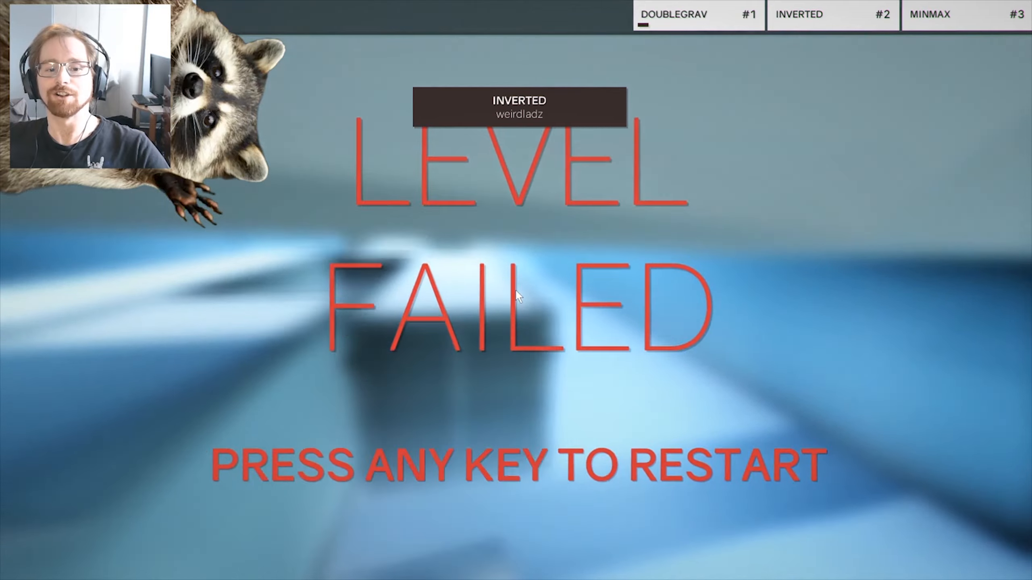
pyautogui.press('space')
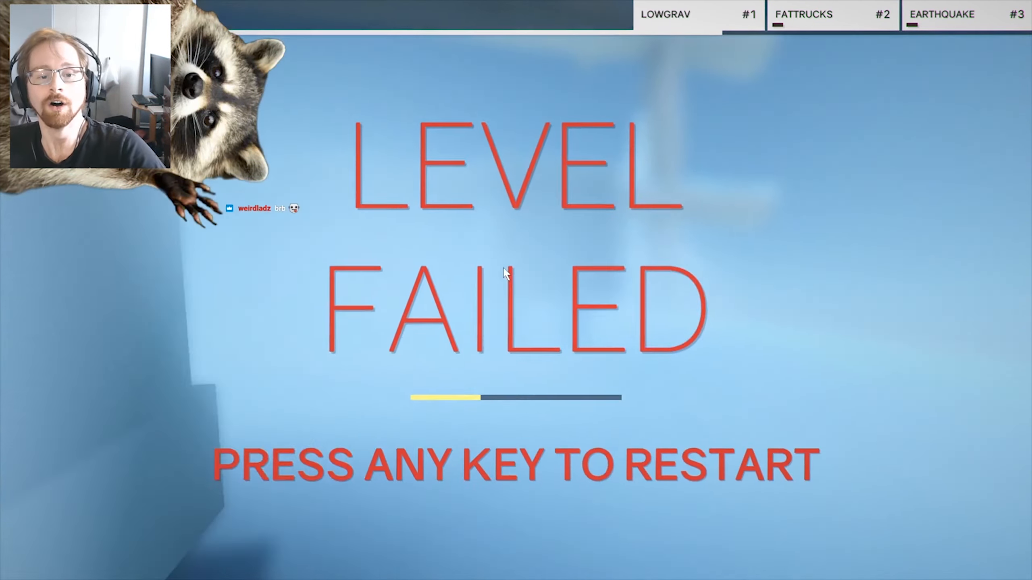
pyautogui.press('space')
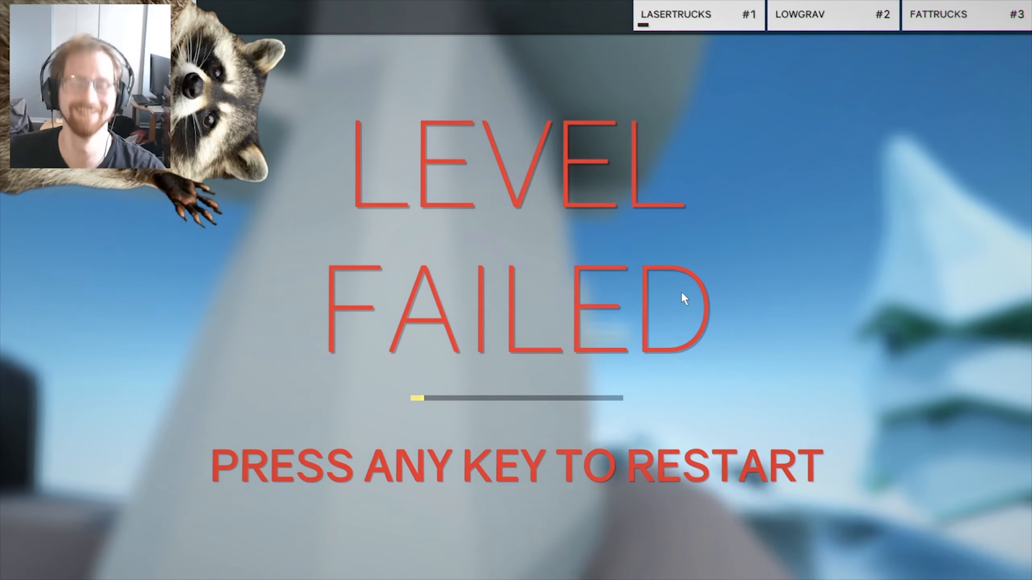
pyautogui.press('space')
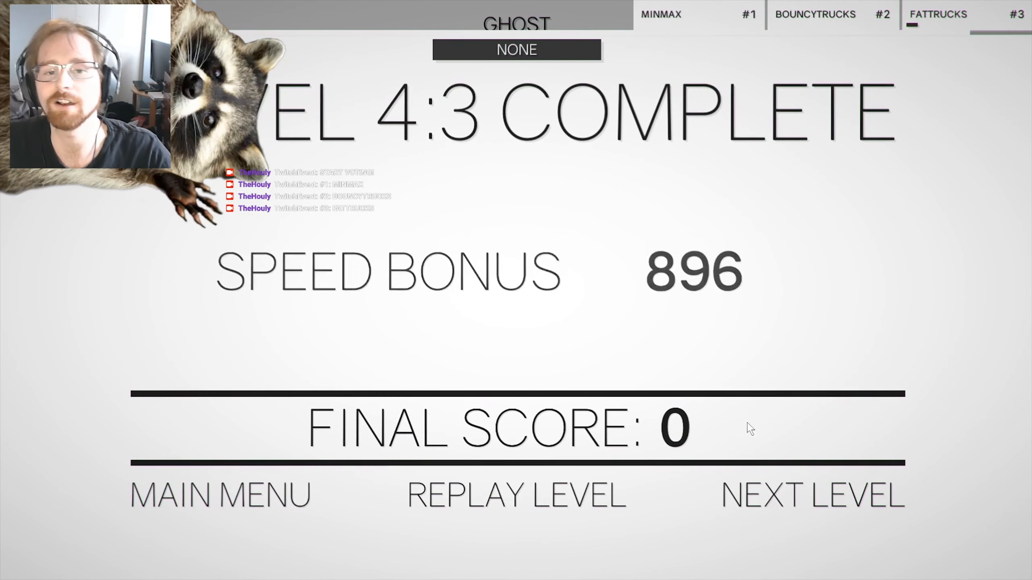
pyautogui.click(811, 495)
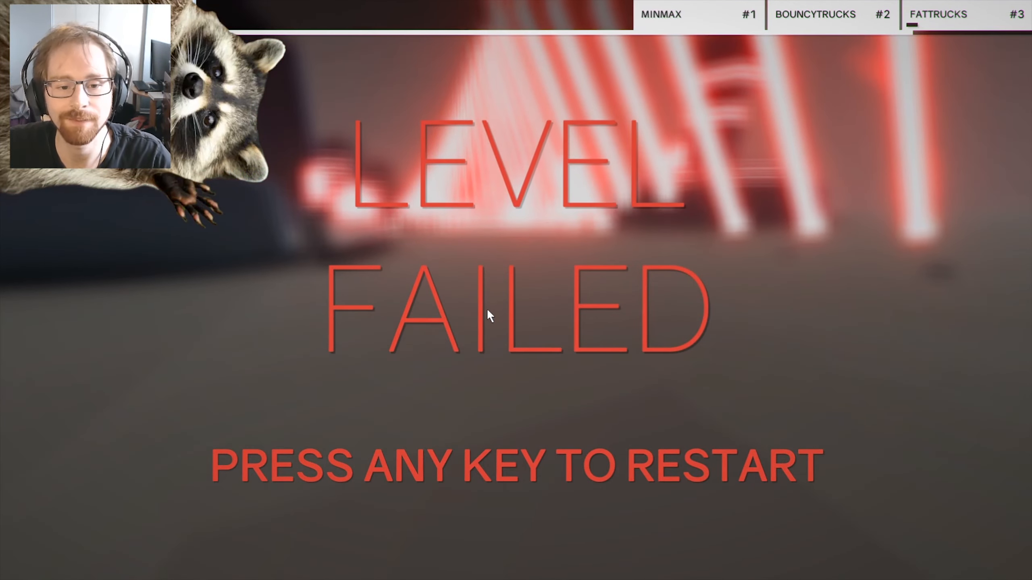
pyautogui.press('space')
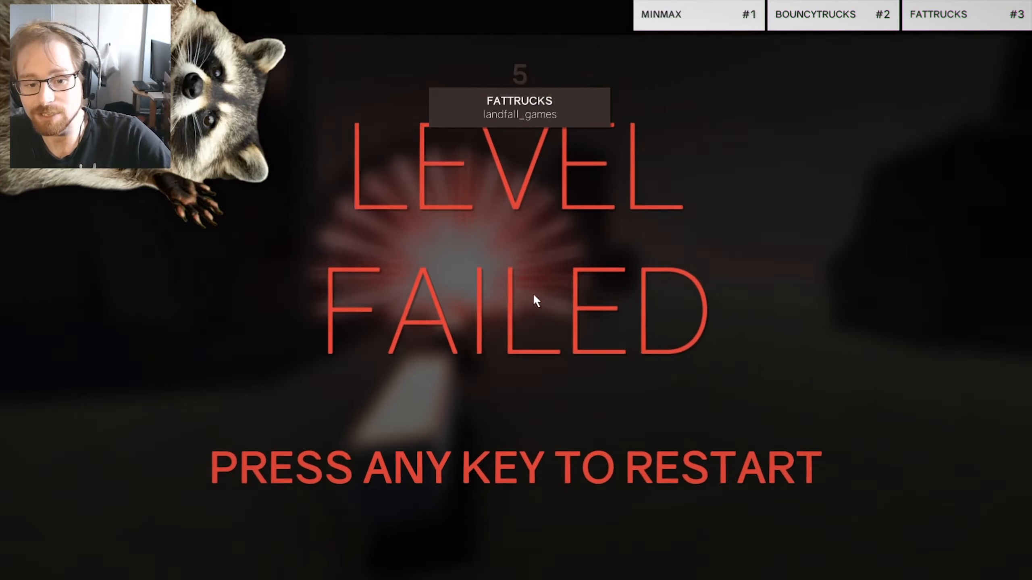
pyautogui.press('space')
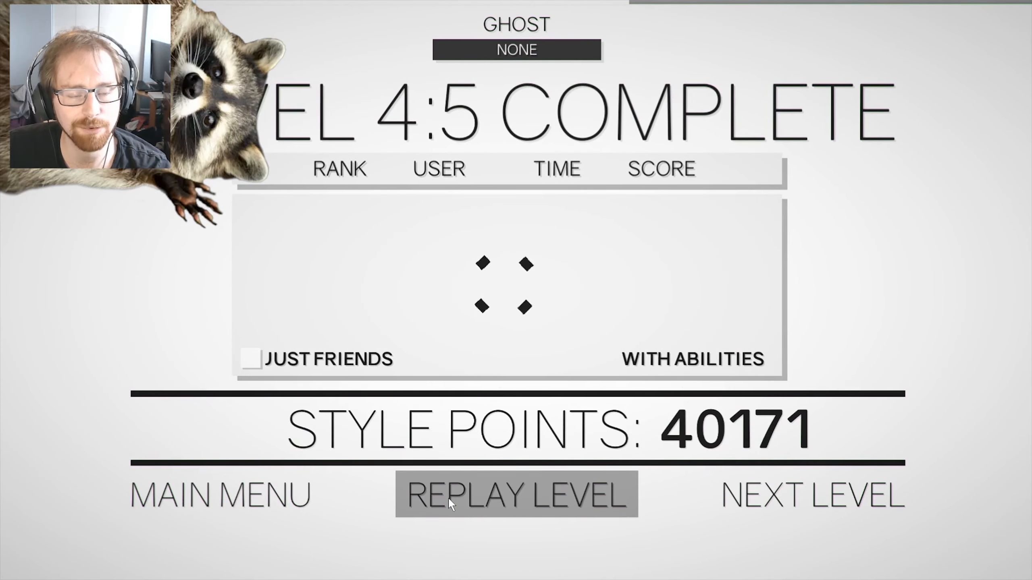
pyautogui.click(515, 495)
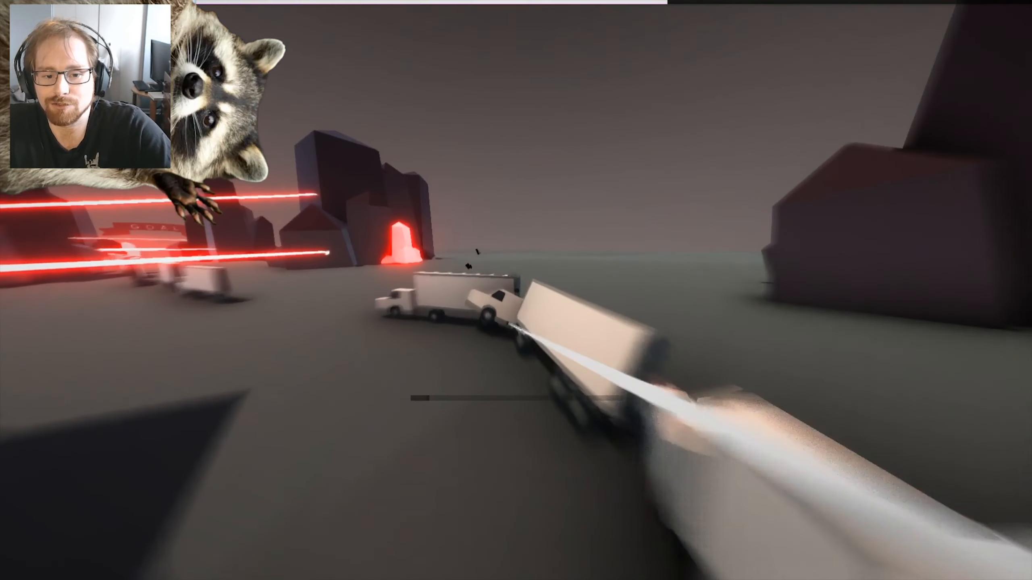
pyautogui.press('Escape')
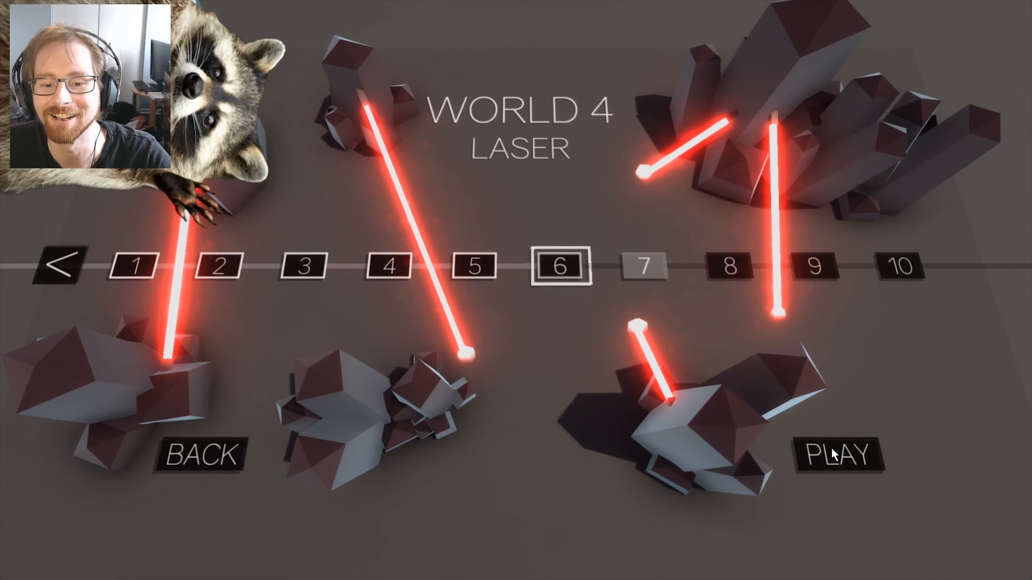
pyautogui.click(836, 454)
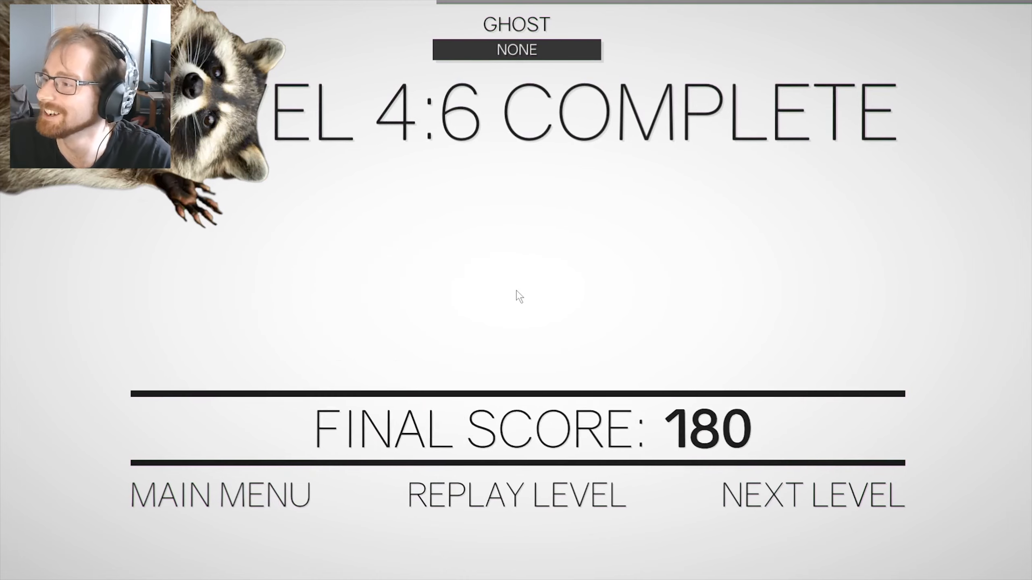
pyautogui.click(811, 495)
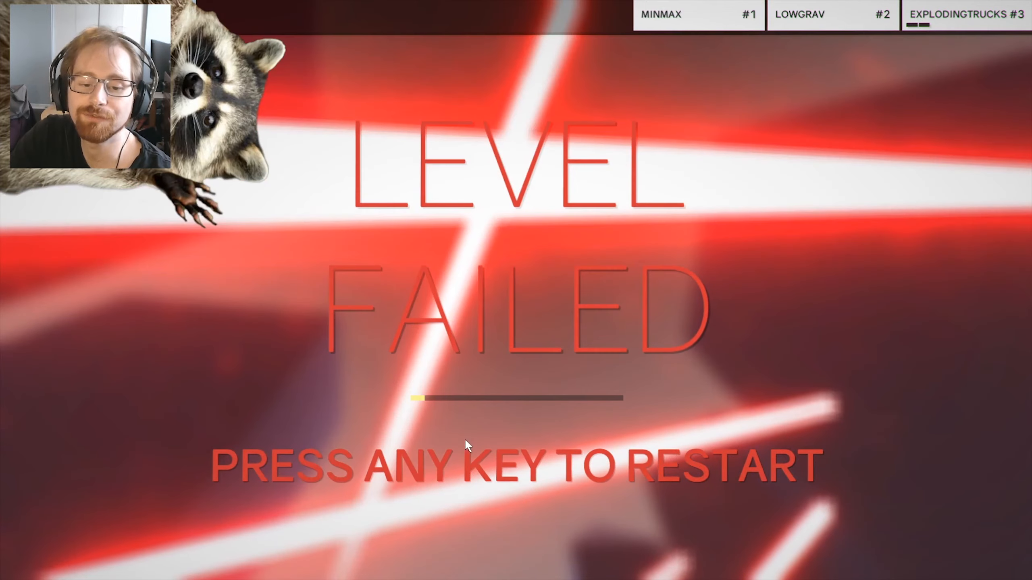
pyautogui.press('space')
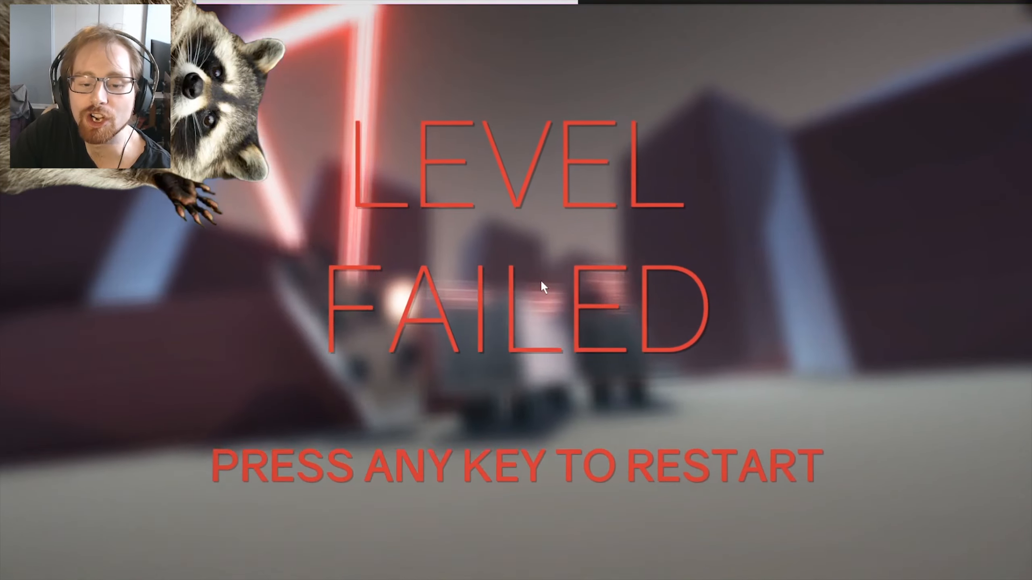
pyautogui.press('space')
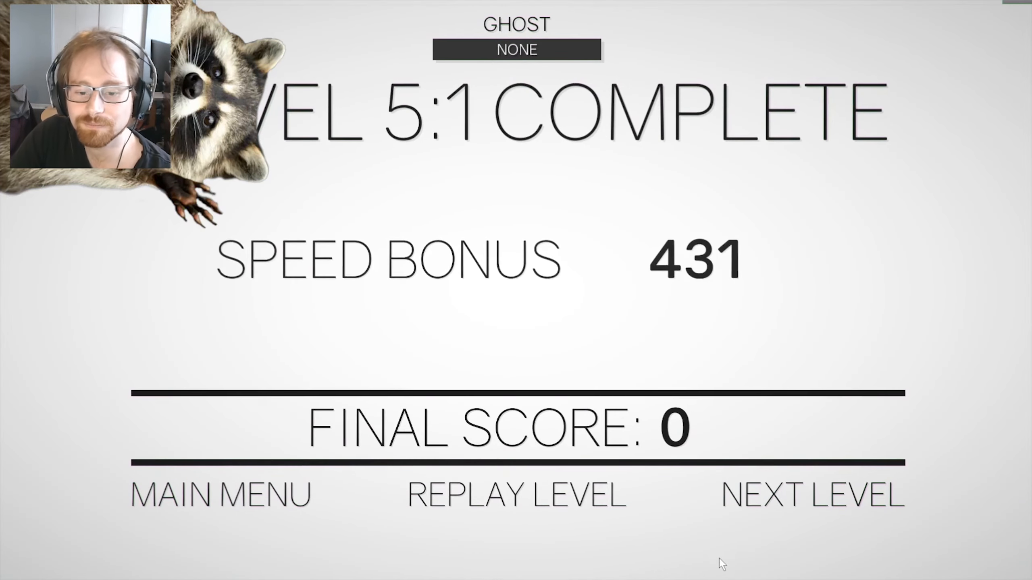
pyautogui.click(812, 494)
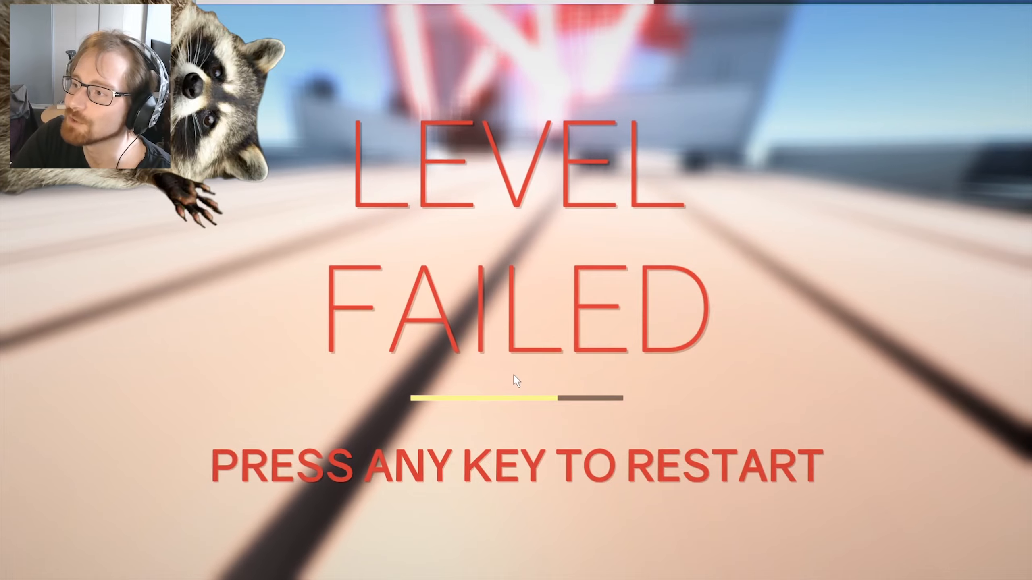
pyautogui.press('space')
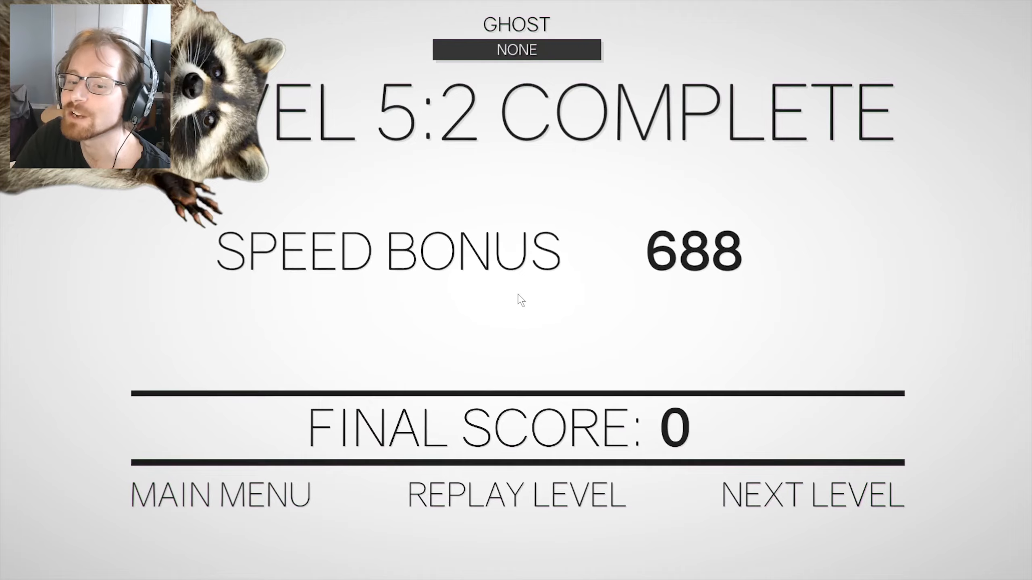
pyautogui.click(811, 495)
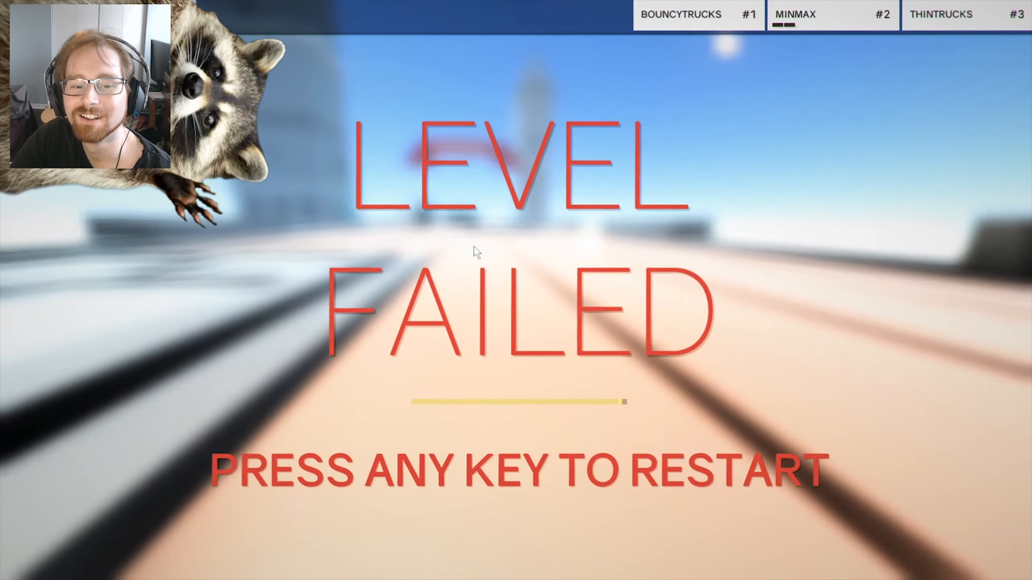
pyautogui.press('space')
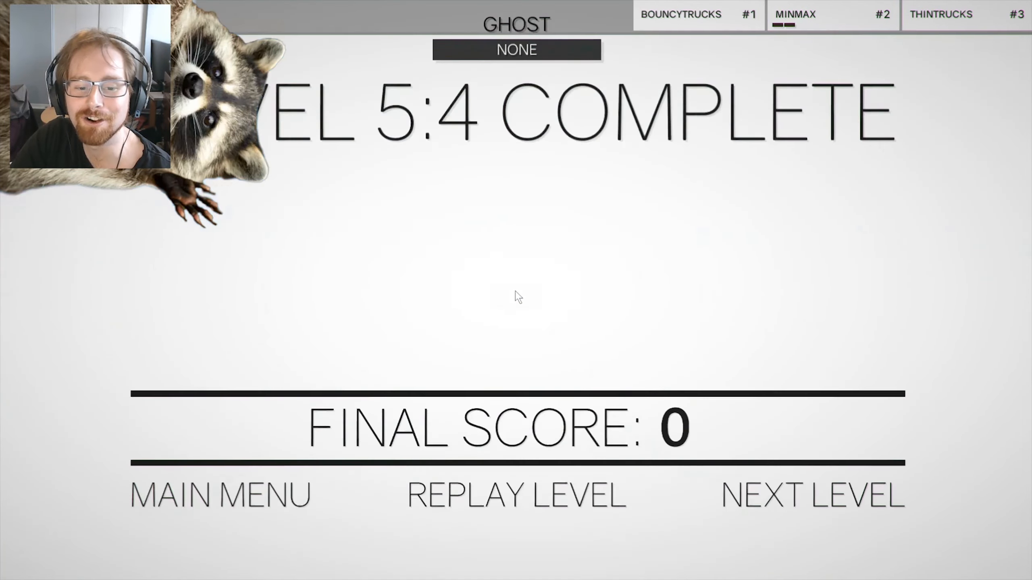
pyautogui.click(811, 495)
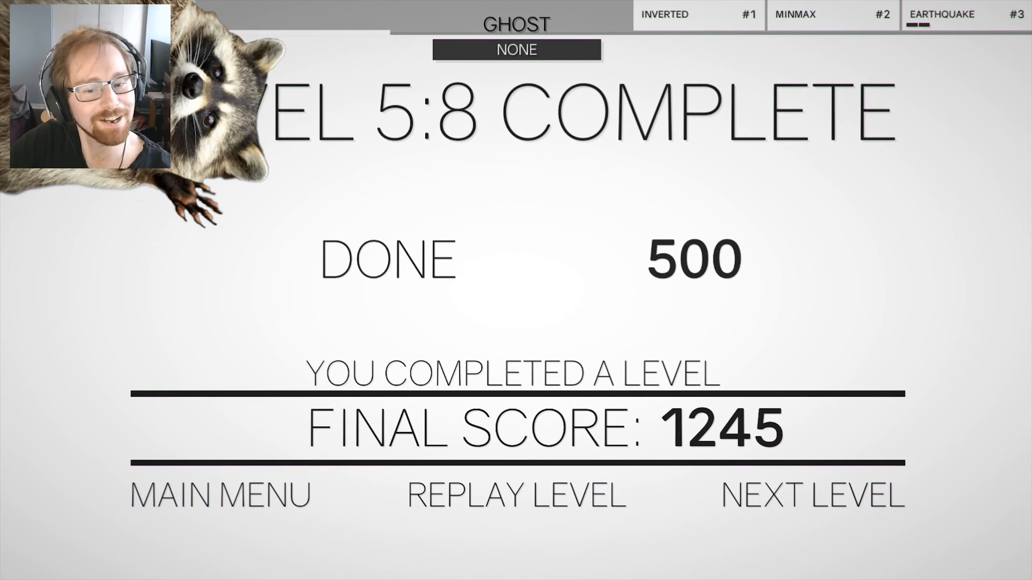
pyautogui.click(812, 494)
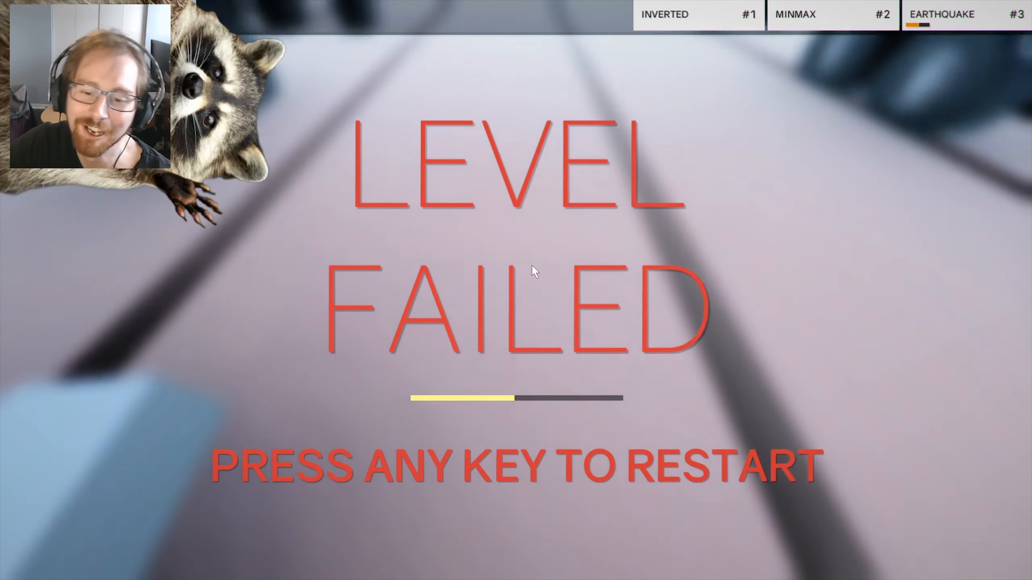
pyautogui.press('space')
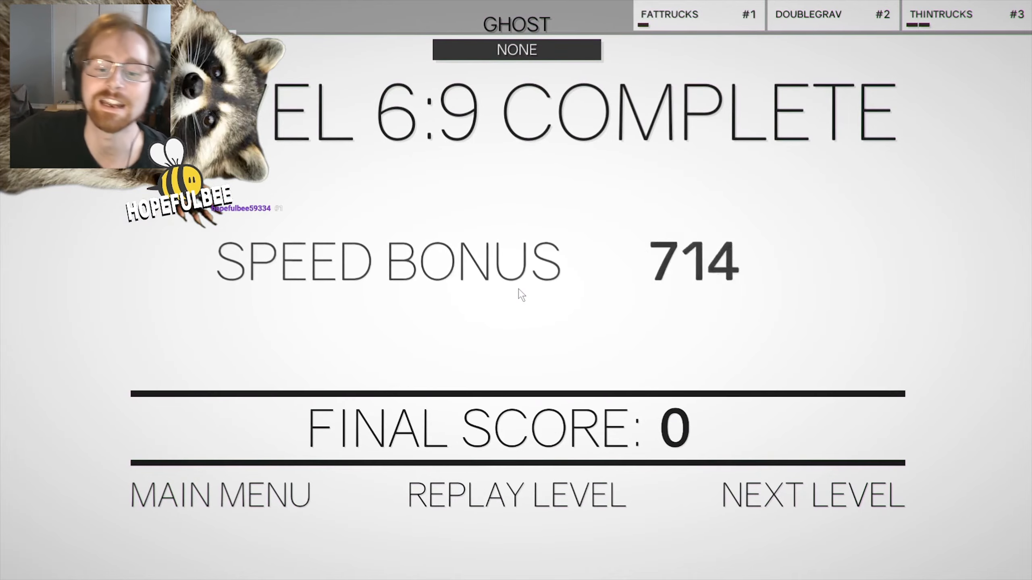
pyautogui.click(812, 495)
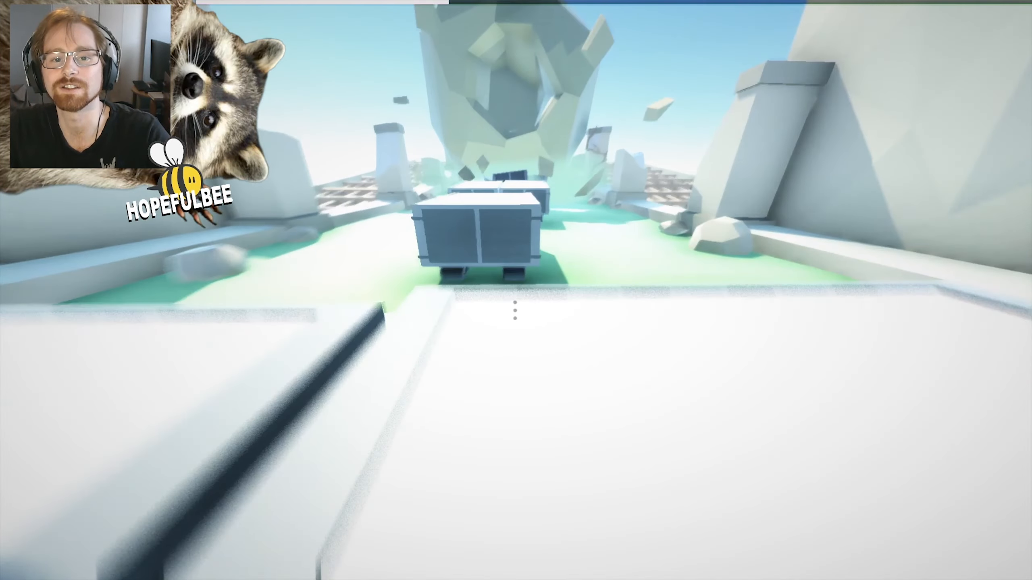